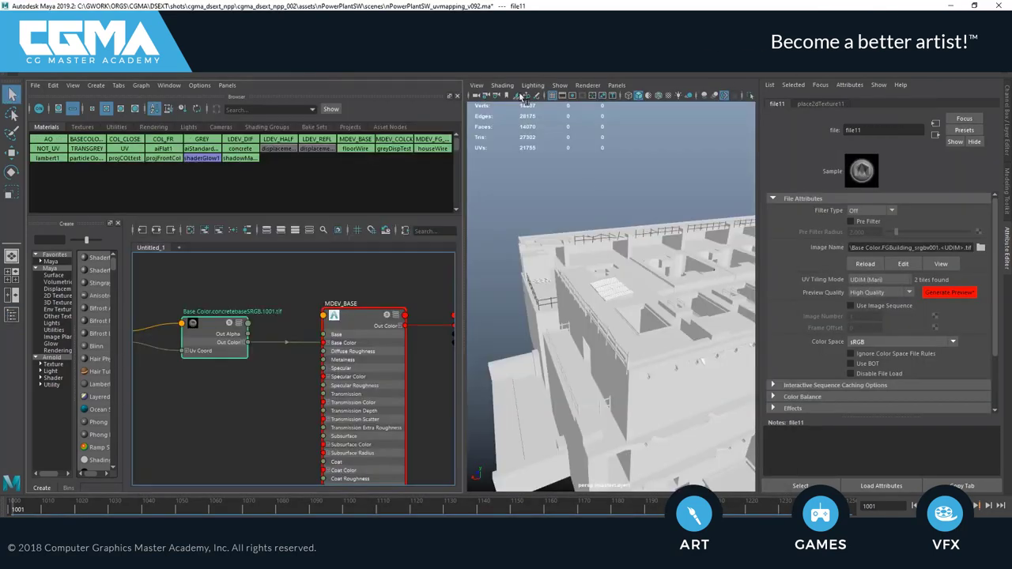
# Step: Render the power plant building scene with its look-dev spheres in Arnold RenderView
pyautogui.click(948, 293)
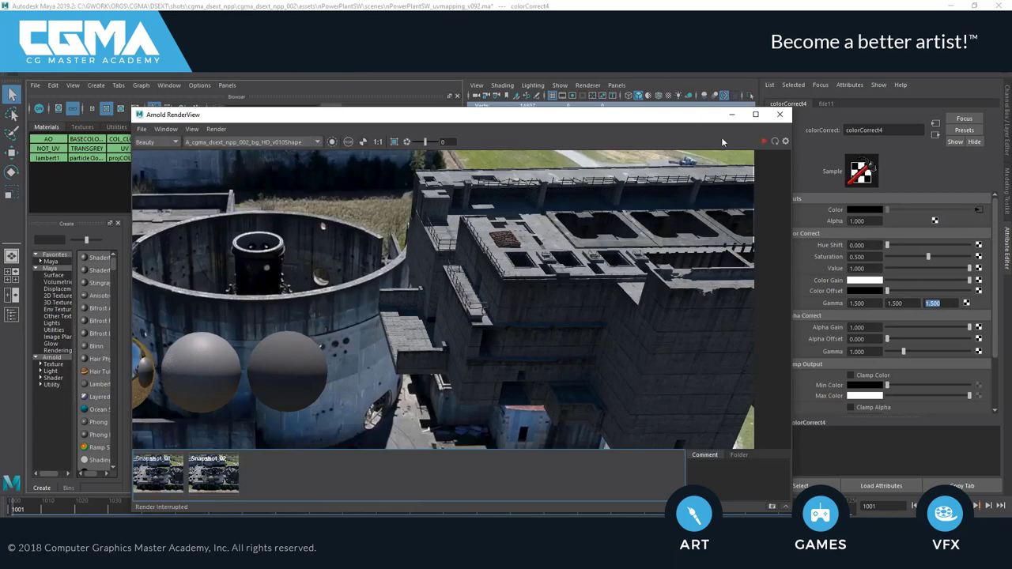
pyautogui.click(764, 141)
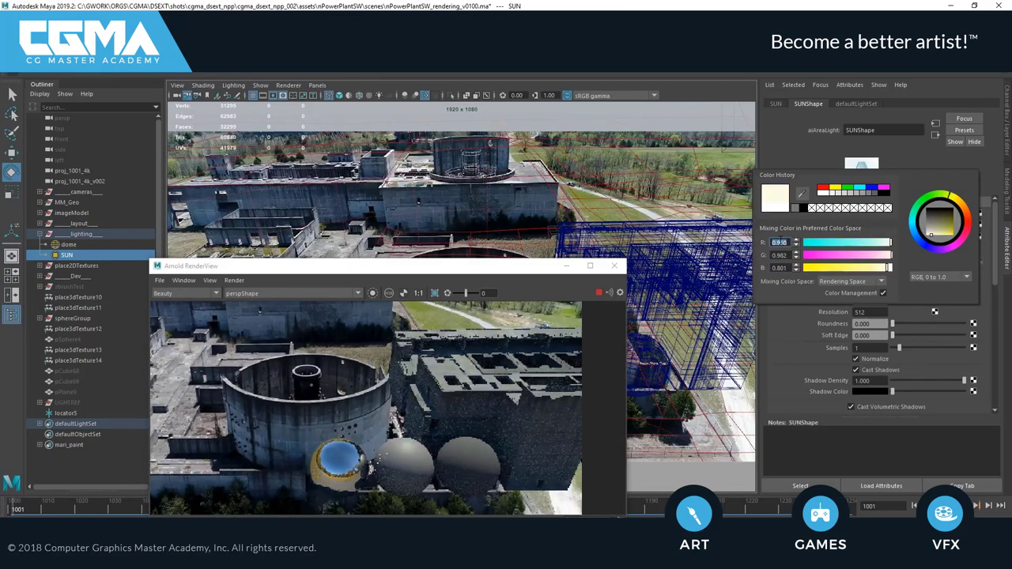
# Step: Set the SUN light's colour swatch from warm cream to white in the Attribute Editor
pyautogui.click(940, 221)
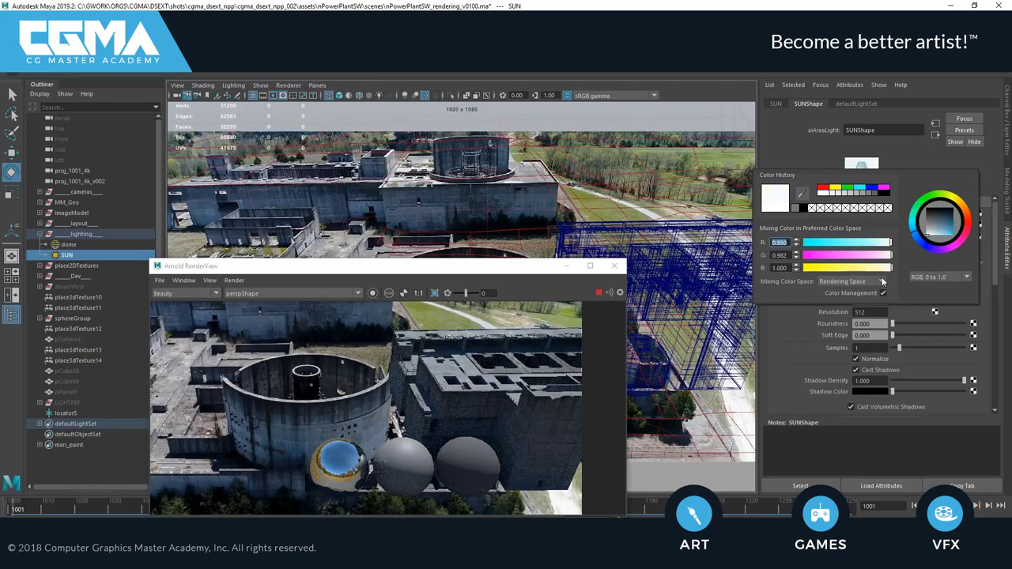